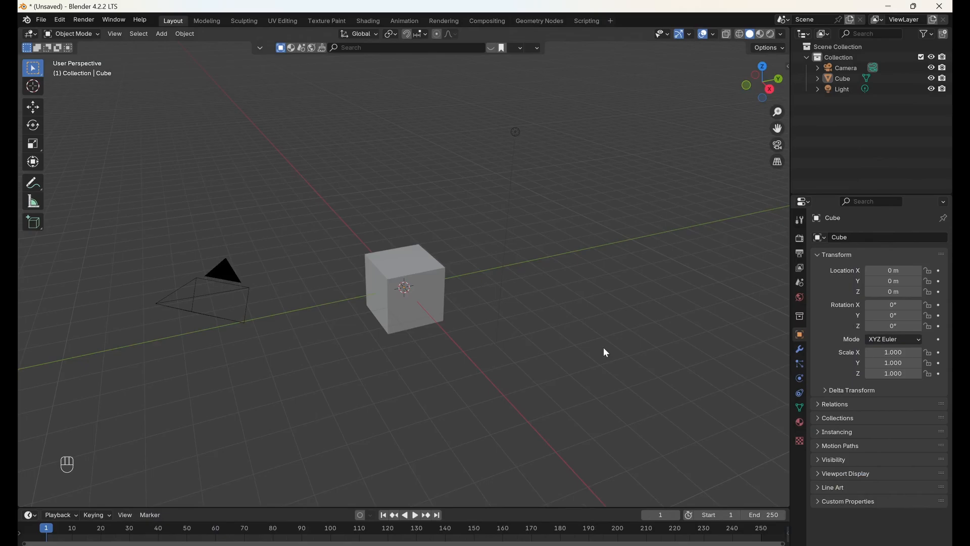
# Delete the default cube, camera and light from the scene.
pyautogui.press('Delete')
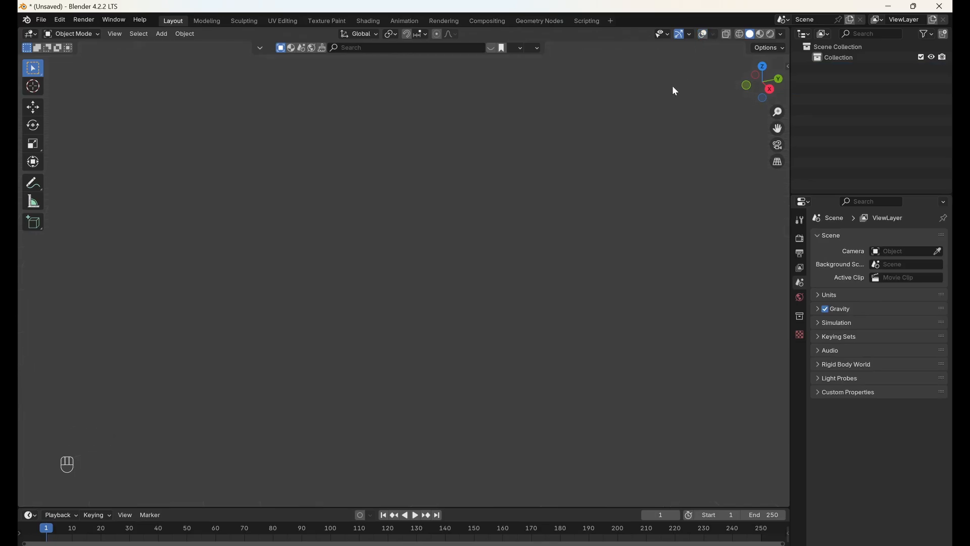
pyautogui.moveTo(275, 514)
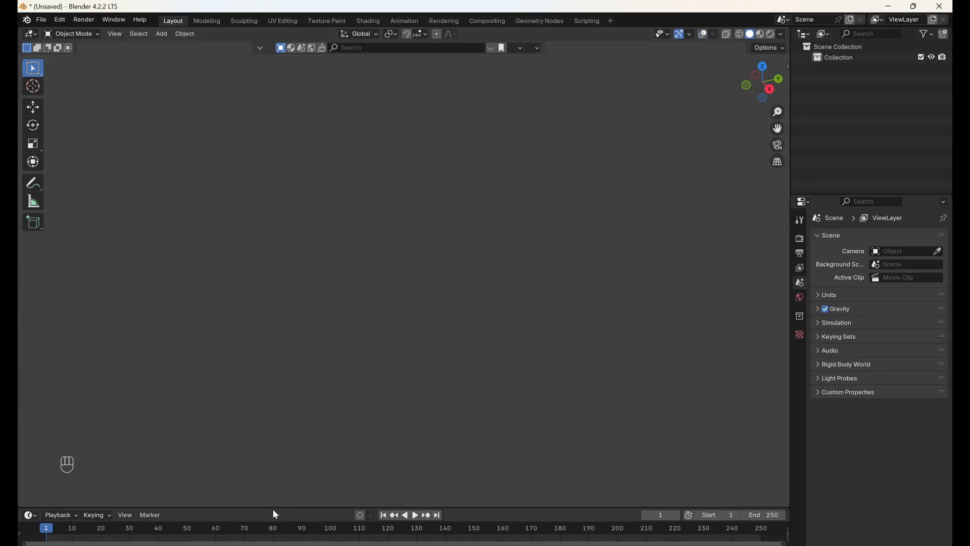
# Open the World shader in a lower Shader Editor and add mapped Environment Texture nodes via Ctrl+T.
pyautogui.click(28, 314)
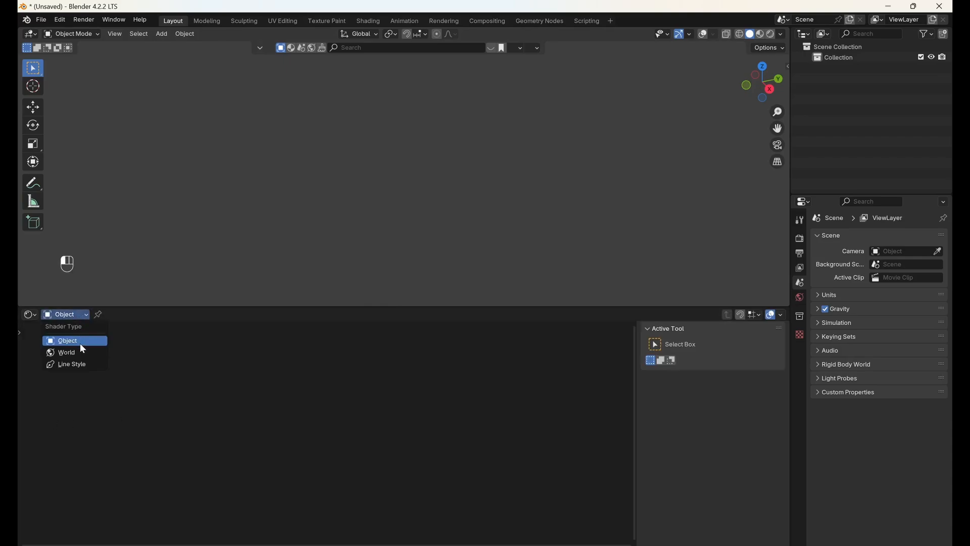
pyautogui.click(66, 352)
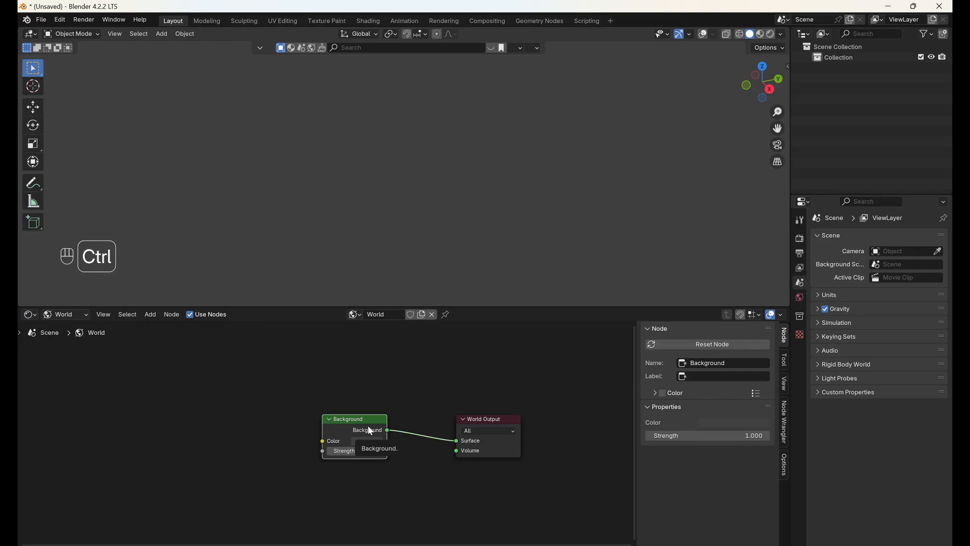
pyautogui.press('ctrl+t')
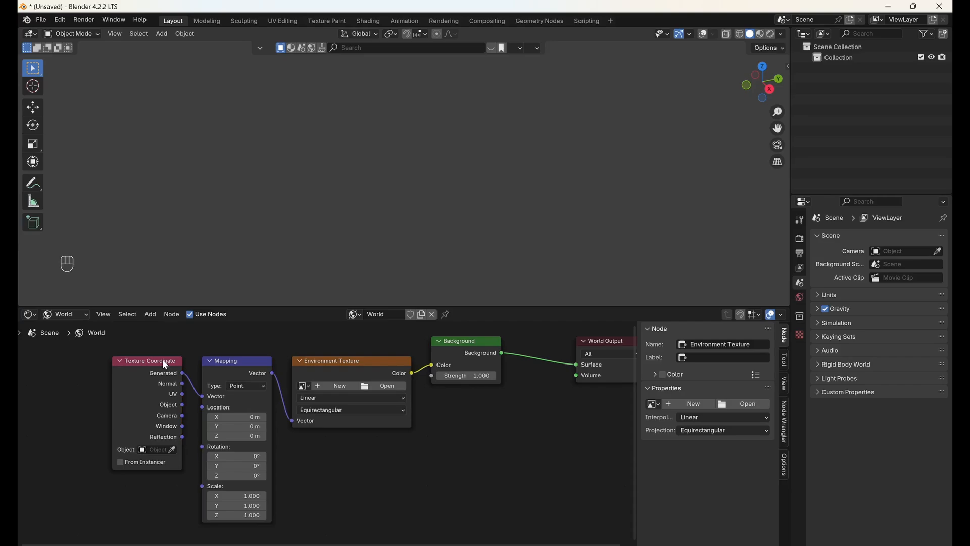
pyautogui.moveTo(322, 373)
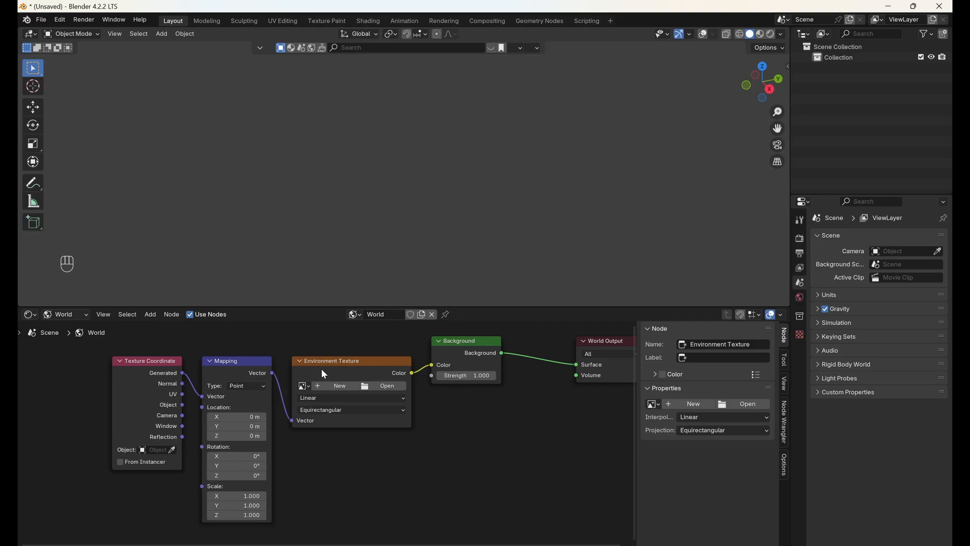
pyautogui.moveTo(449, 456)
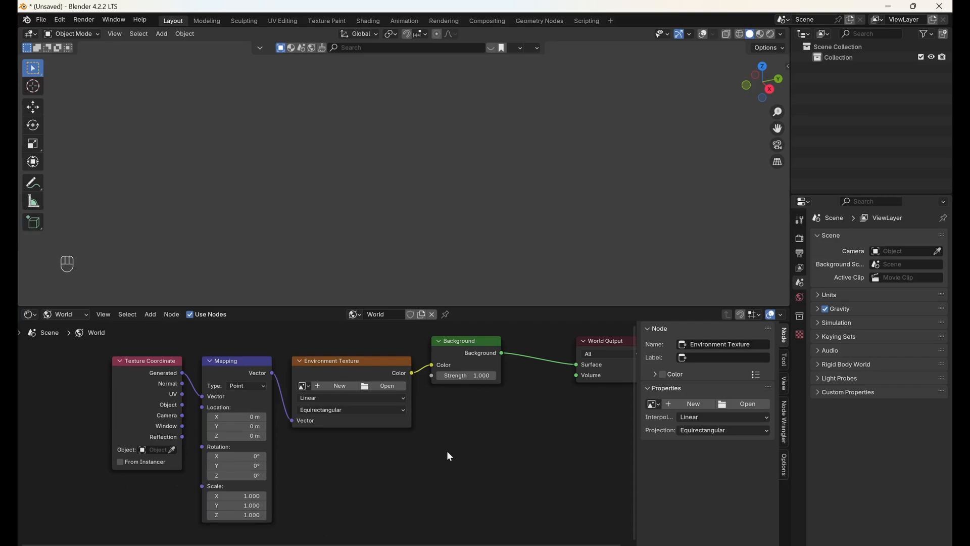
pyautogui.moveTo(441, 457)
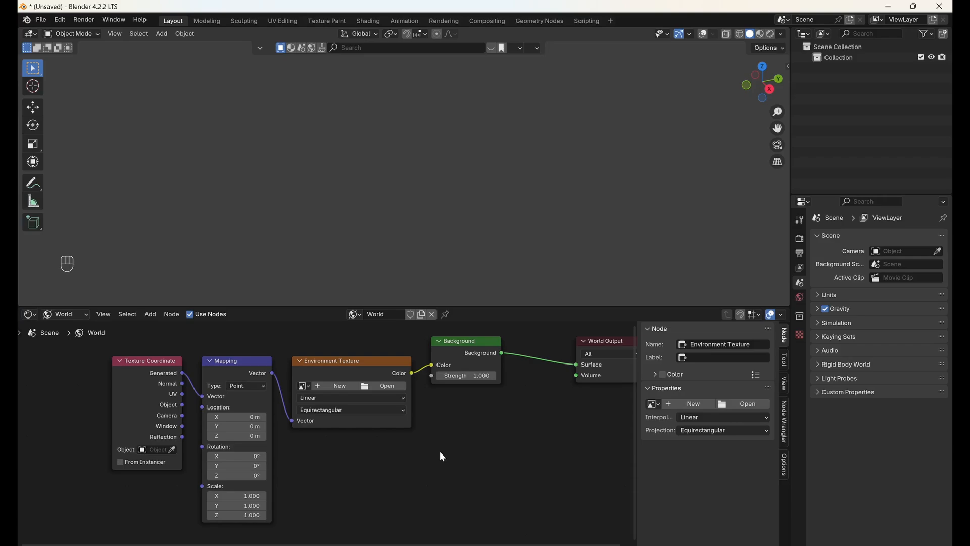
pyautogui.moveTo(390, 396)
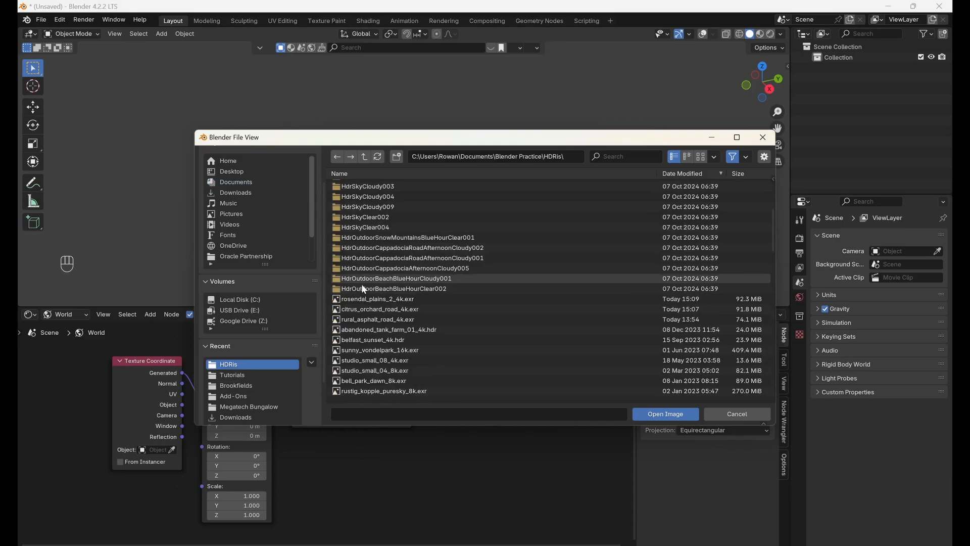
# Load rural_asphalt_road_4k.exr from the HDRIs folder into the Environment Texture node.
pyautogui.click(665, 414)
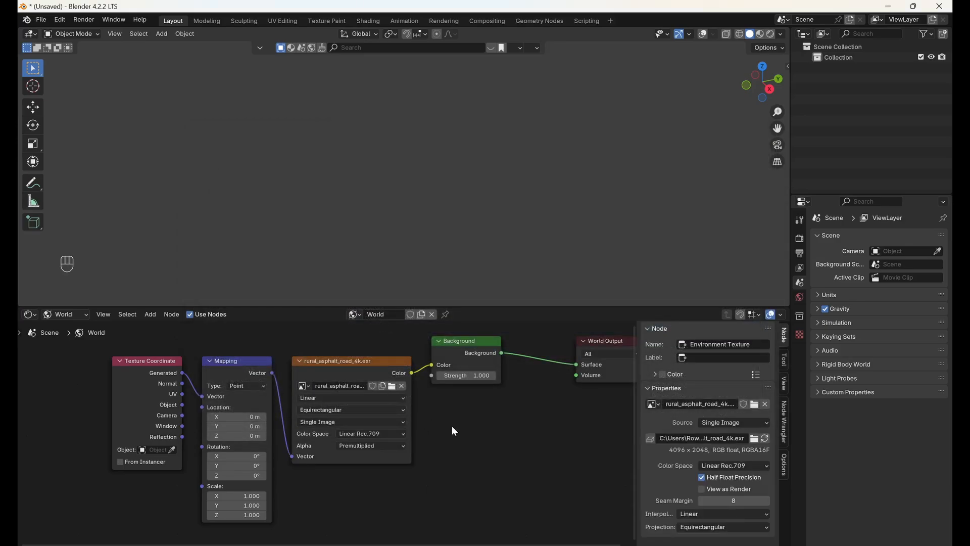
pyautogui.moveTo(485, 408)
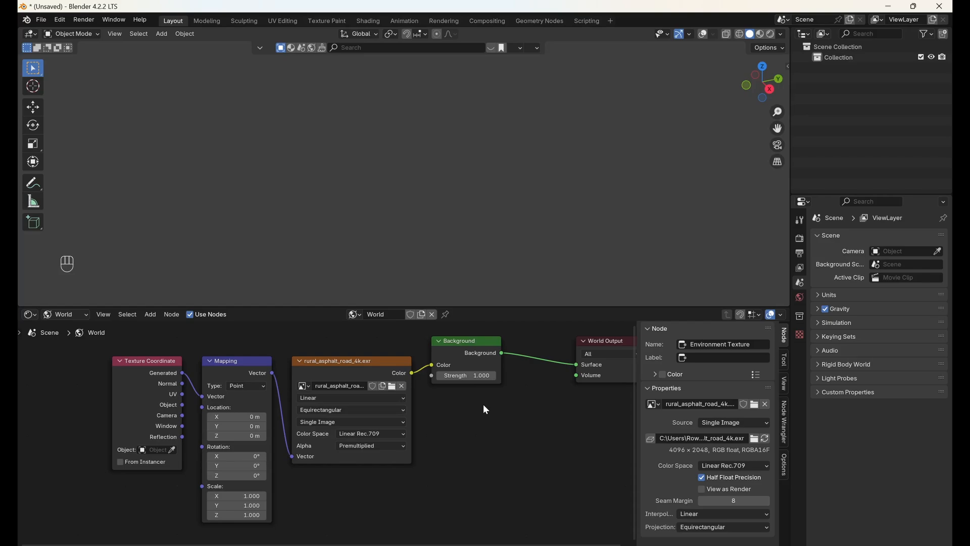
pyautogui.moveTo(528, 194)
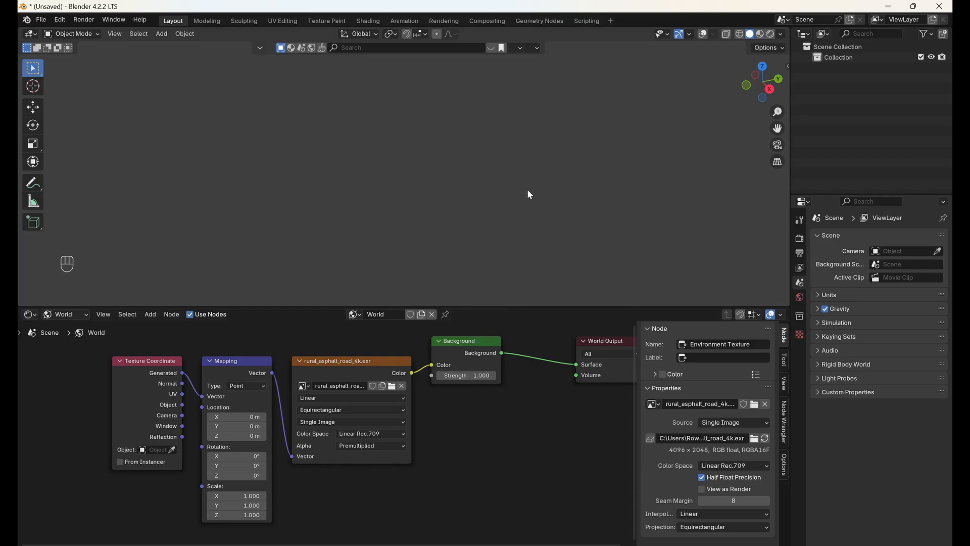
pyautogui.moveTo(651, 206)
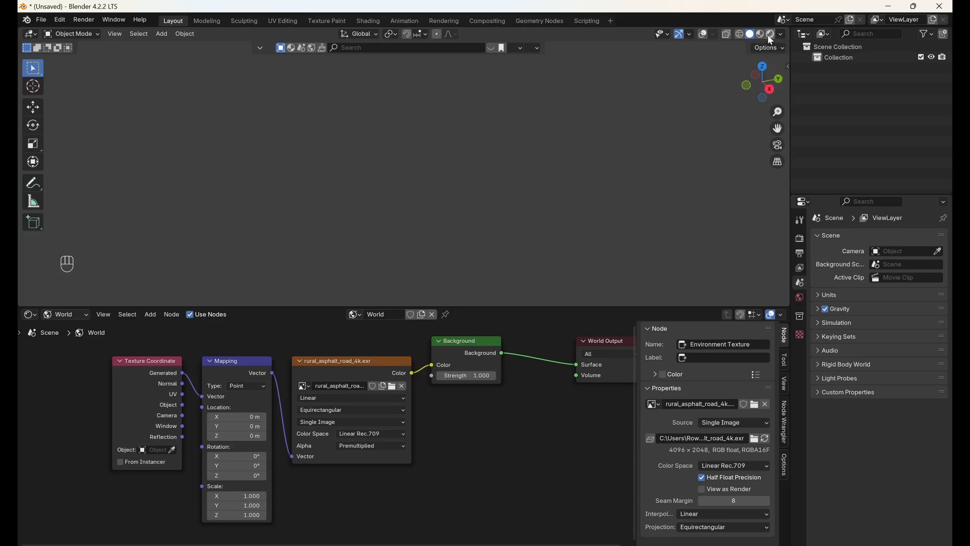
# Switch the 3D viewport to Rendered shading to view the HDRI sky.
pyautogui.click(770, 33)
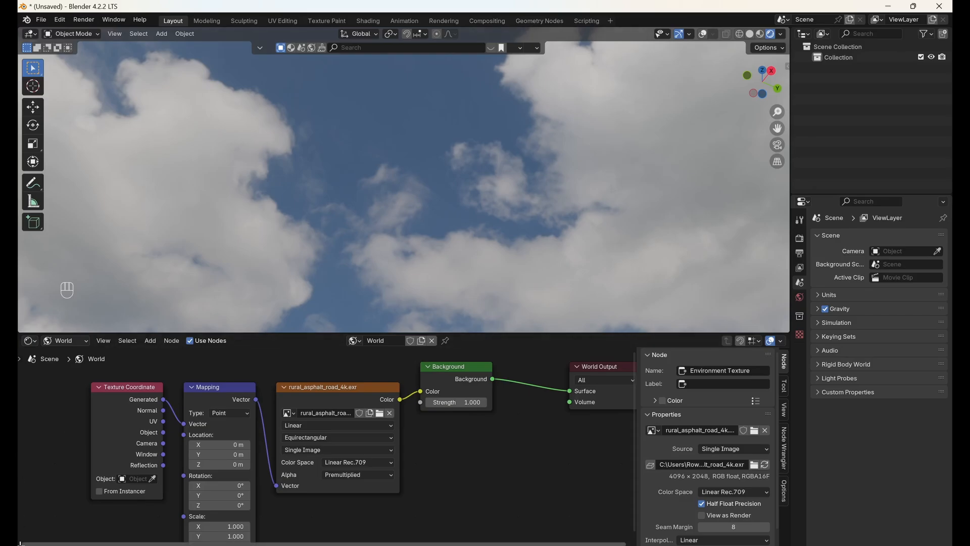
# Turn the new lower area into a Timeline and keyframe Mapping Location at frame 1.
pyautogui.click(29, 340)
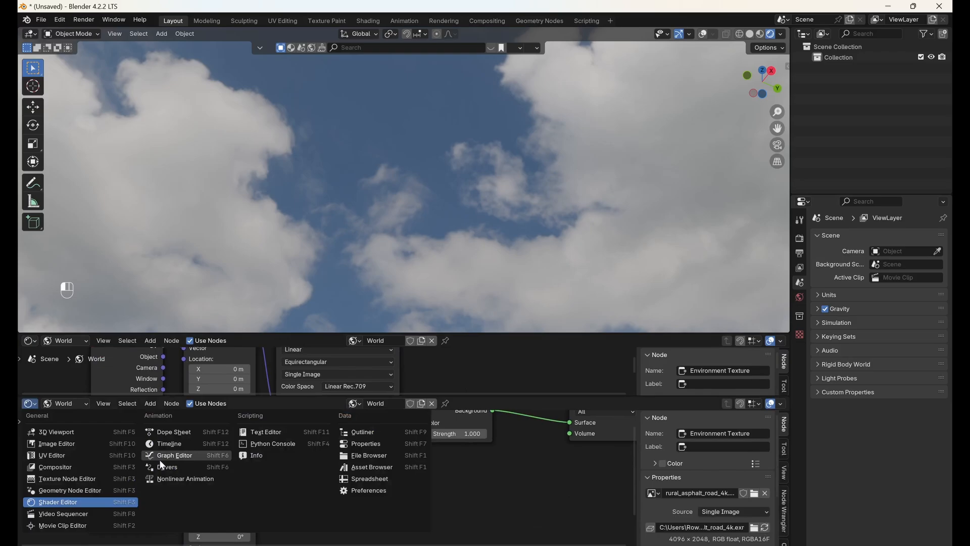
pyautogui.click(169, 443)
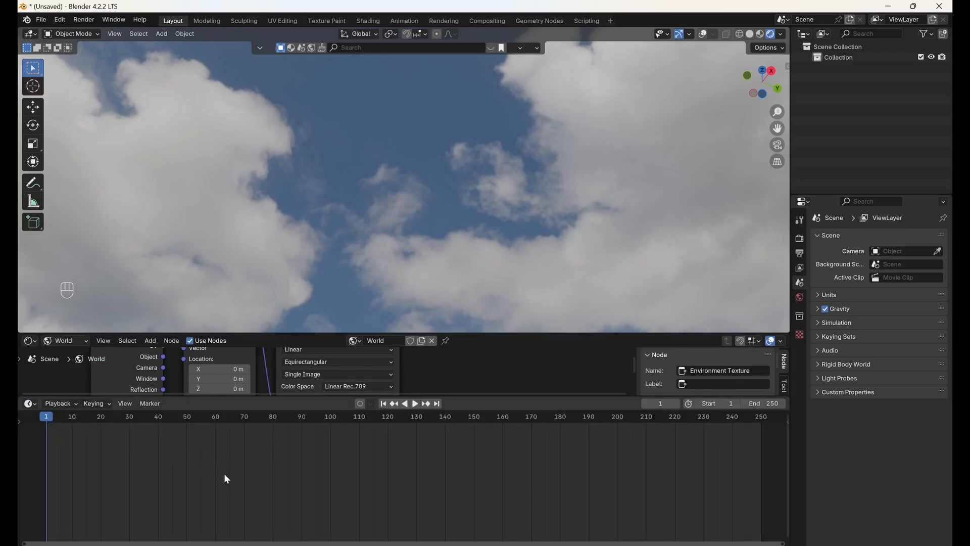
pyautogui.moveTo(210, 335)
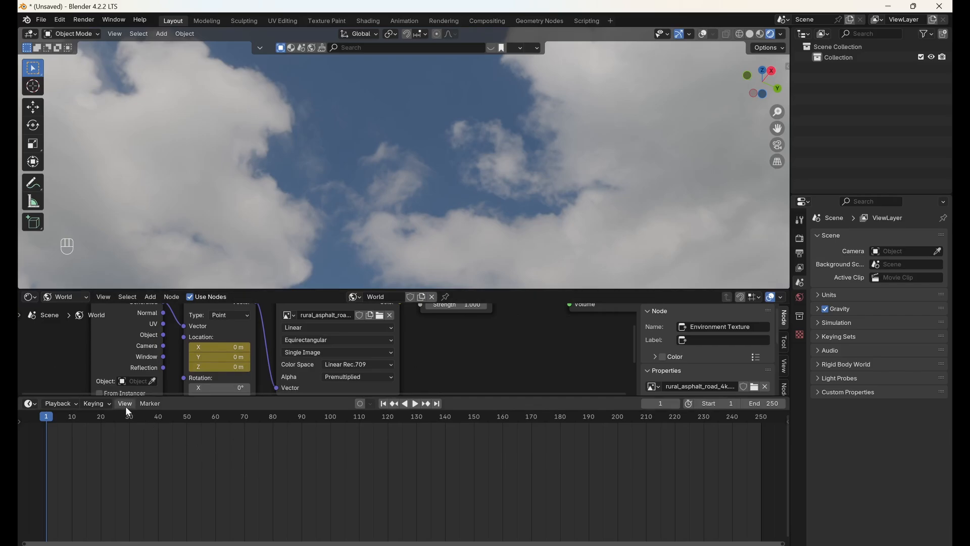
pyautogui.click(124, 403)
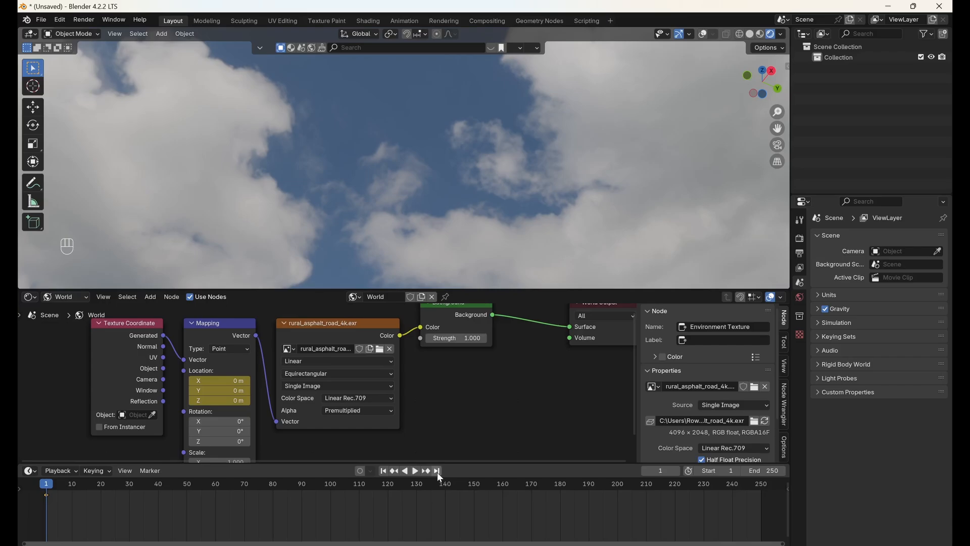
# Keyframe Mapping Y location 0.2 m at frame 250, make it linear, and play back.
pyautogui.click(437, 470)
pyautogui.write('0.2')
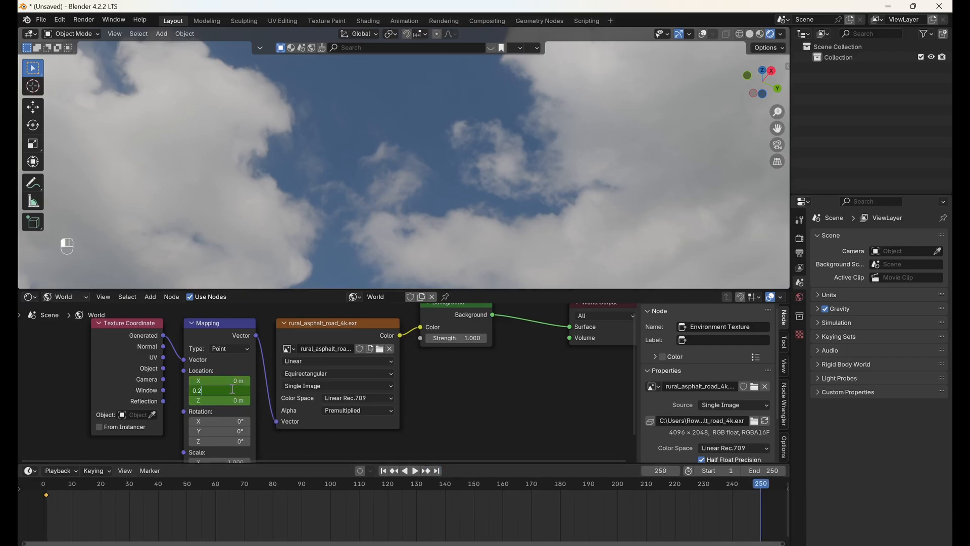
pyautogui.click(218, 390)
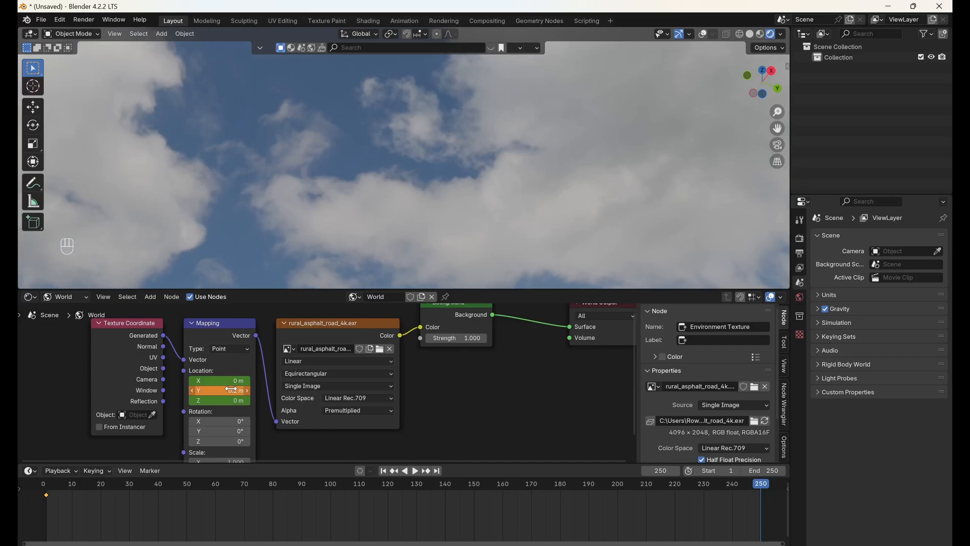
pyautogui.click(220, 389)
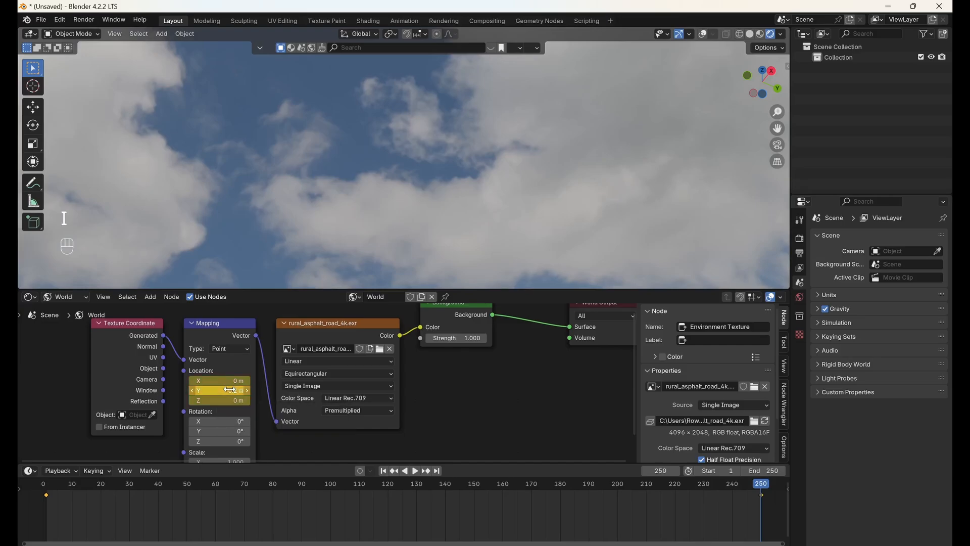
pyautogui.moveTo(219, 389)
pyautogui.write('.2')
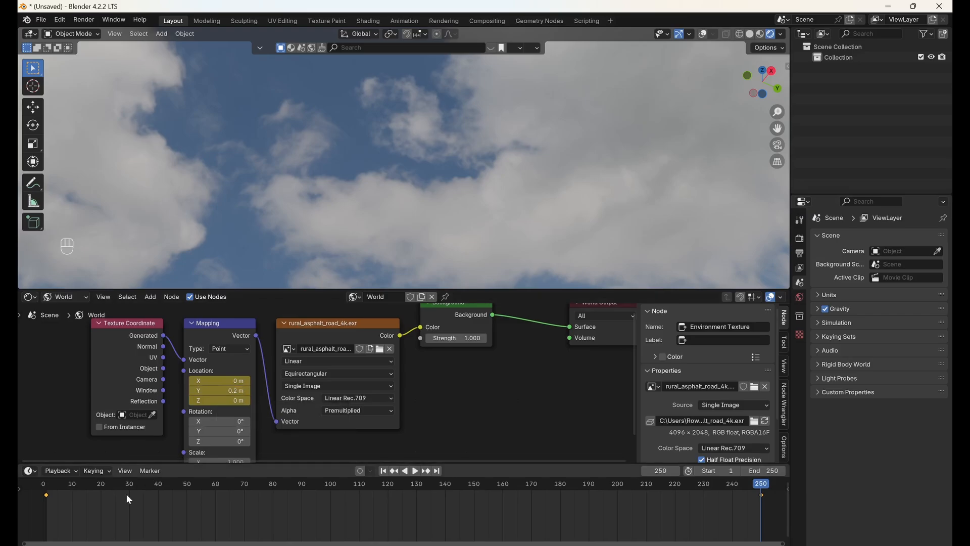
pyautogui.moveTo(182, 514)
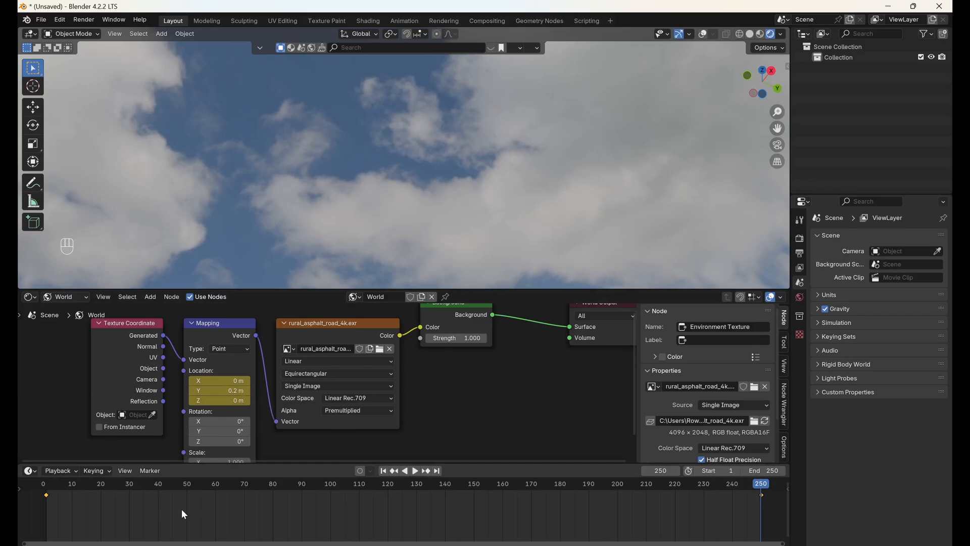
pyautogui.press('t')
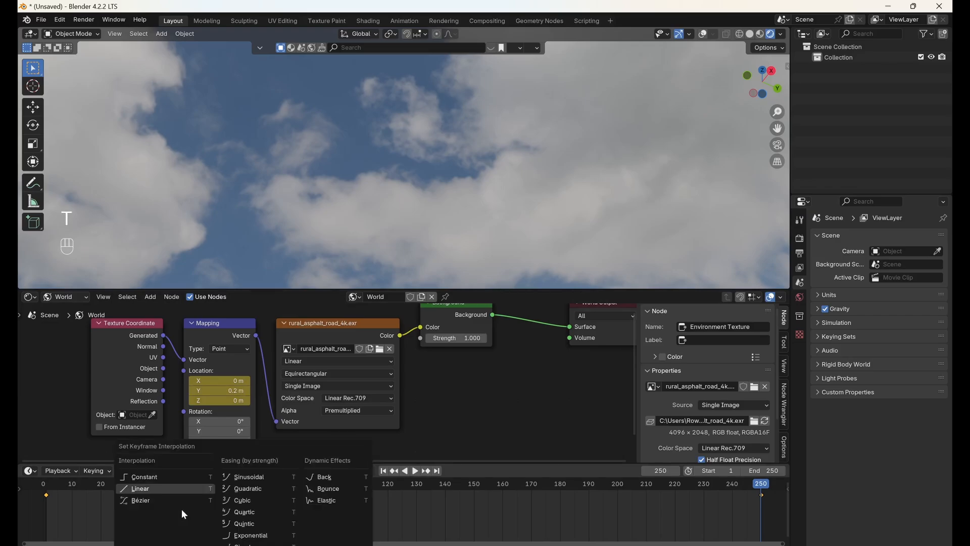
pyautogui.moveTo(141, 499)
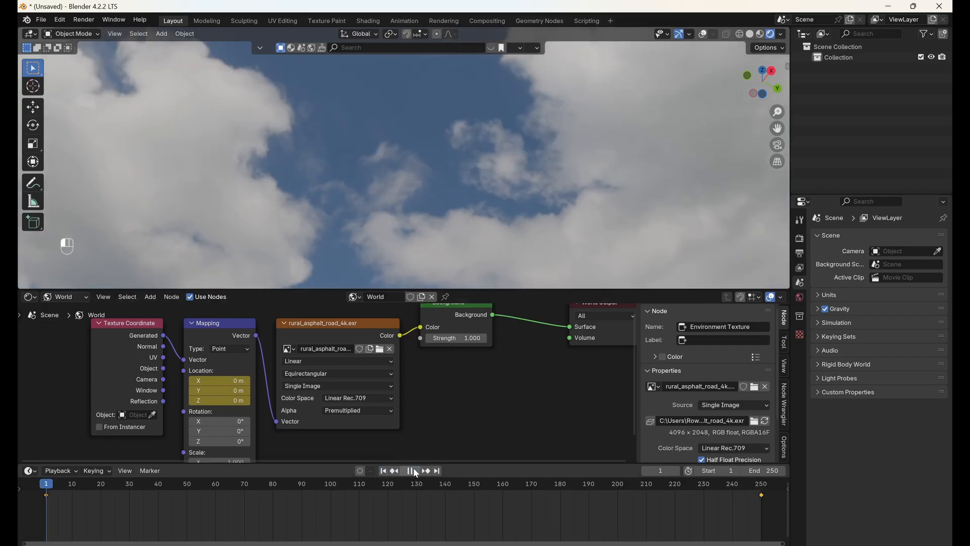
pyautogui.click(413, 471)
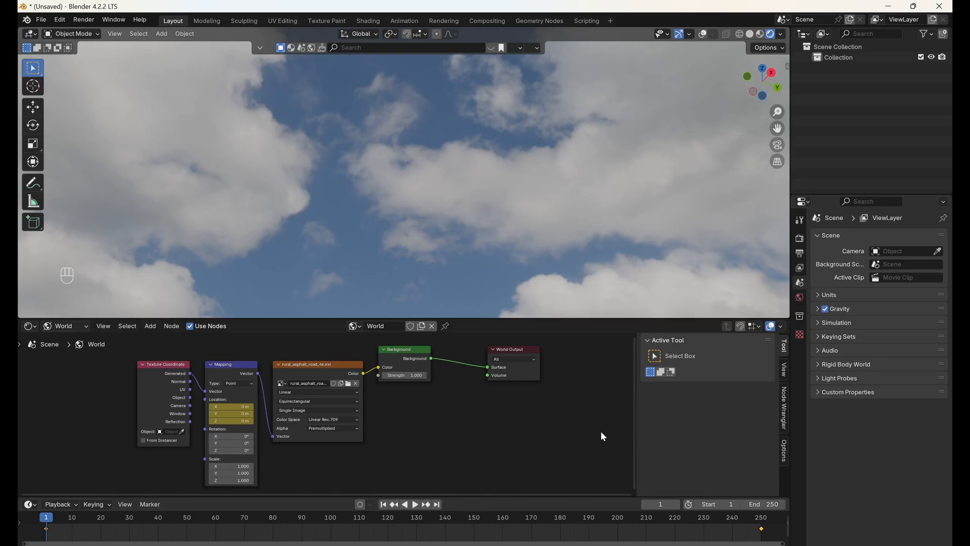
pyautogui.moveTo(506, 422)
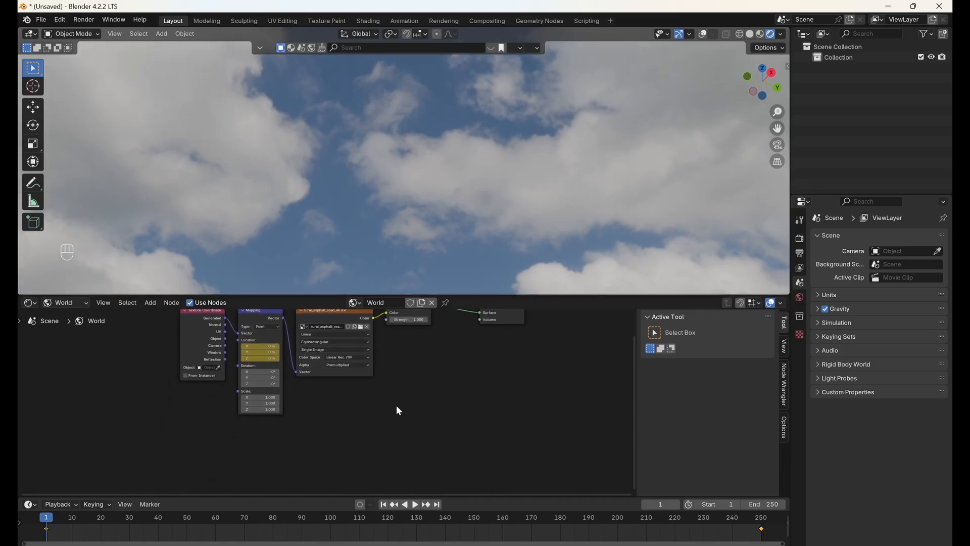
# Add a 3D fBM Noise Texture node to the world tree with Detail 15.
pyautogui.press('shift+a')
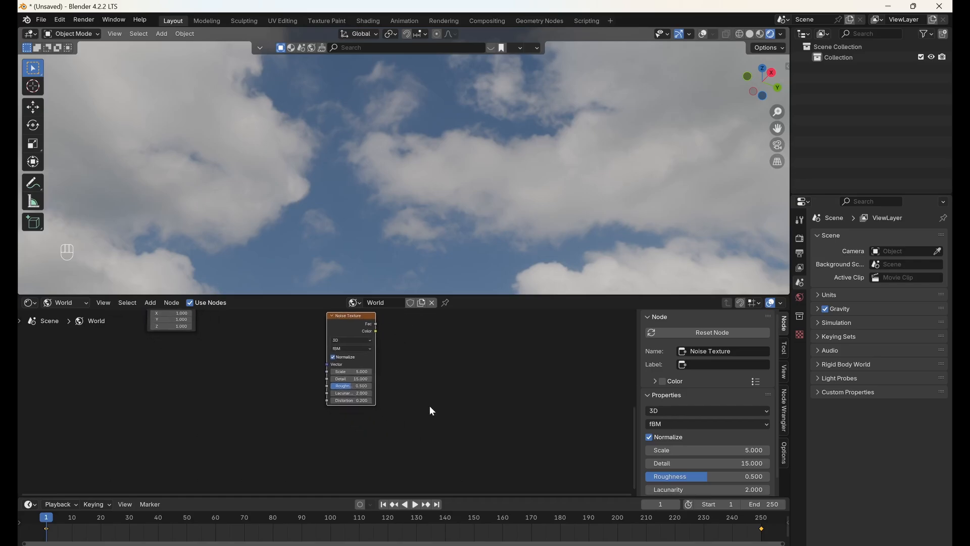
pyautogui.press('Shift+A')
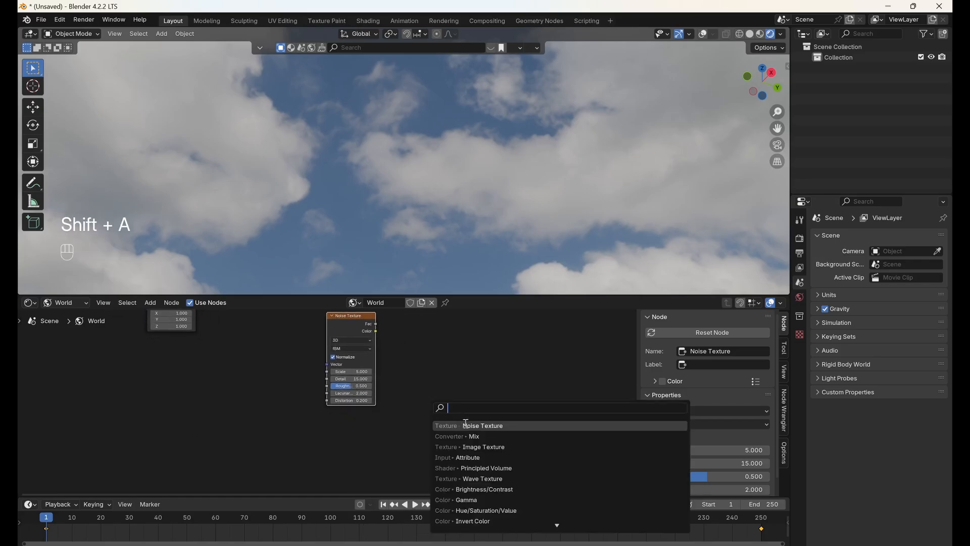
# Add a Vector Mix node taking Mapping and Noise Color, feeding Environment Texture Vector.
pyautogui.click(475, 436)
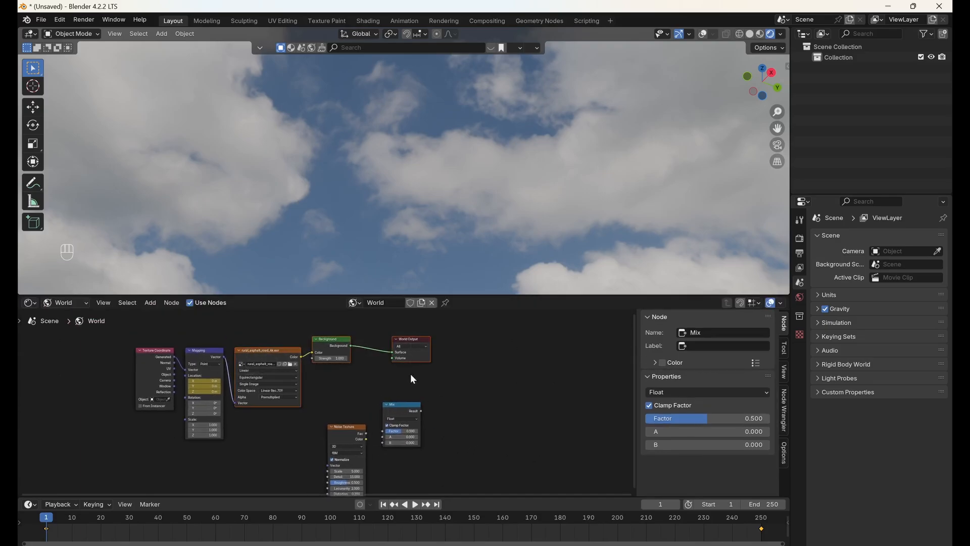
pyautogui.press('g')
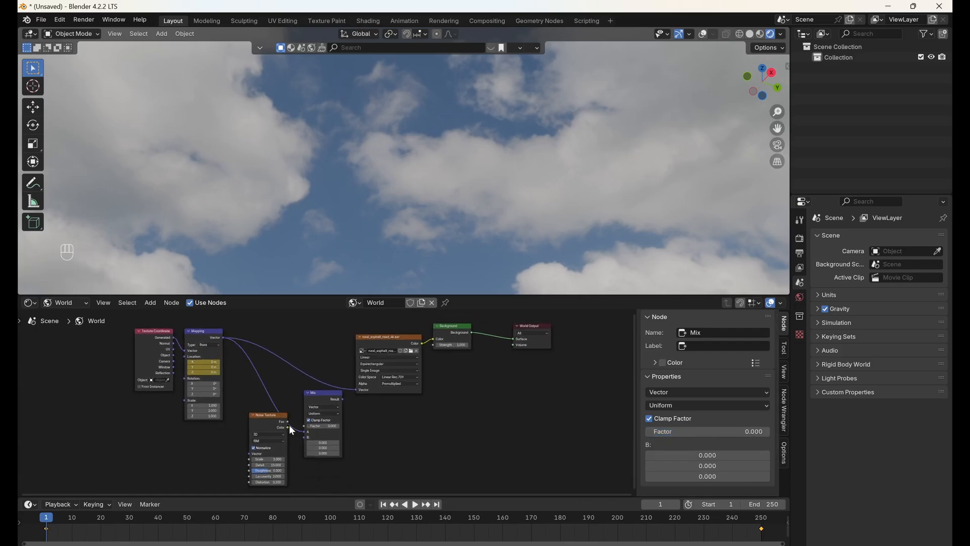
pyautogui.click(223, 444)
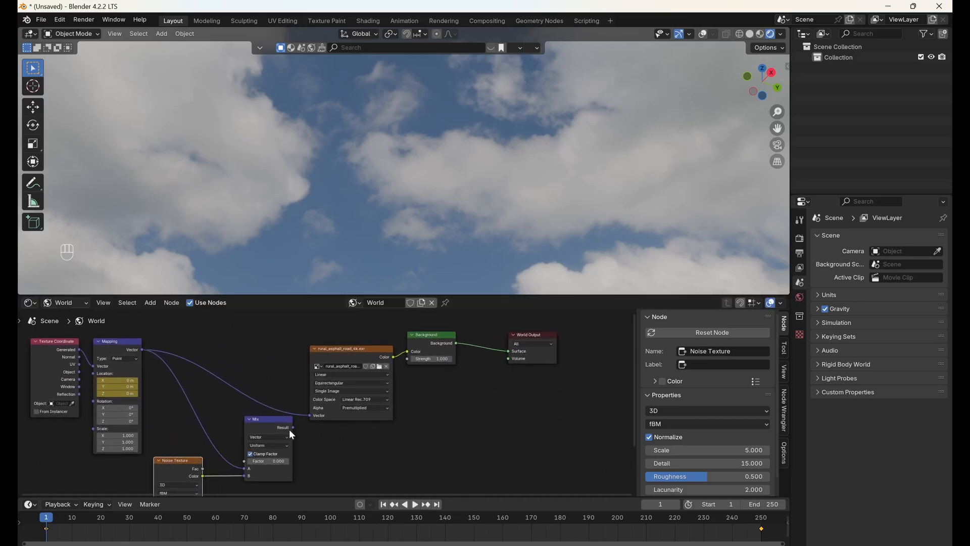
pyautogui.click(267, 419)
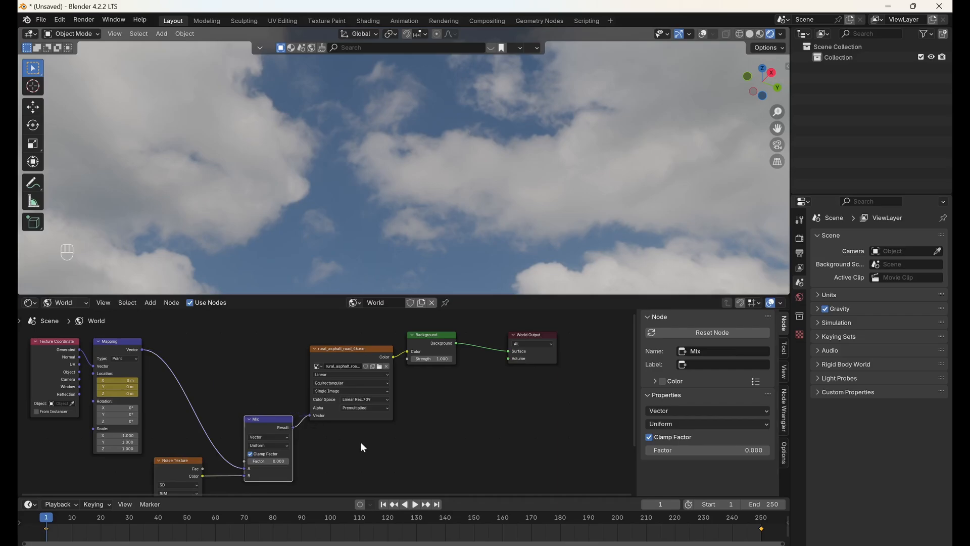
pyautogui.moveTo(362, 446)
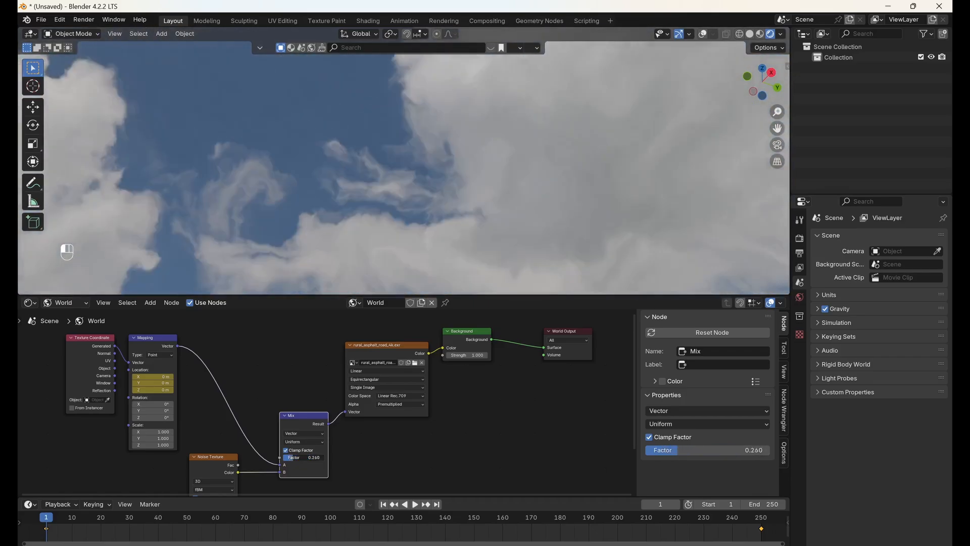
# Keyframe Mix Factor 0 at frame 1 and 0.075 at frame 250, interpolating linearly.
pyautogui.write('0.000')
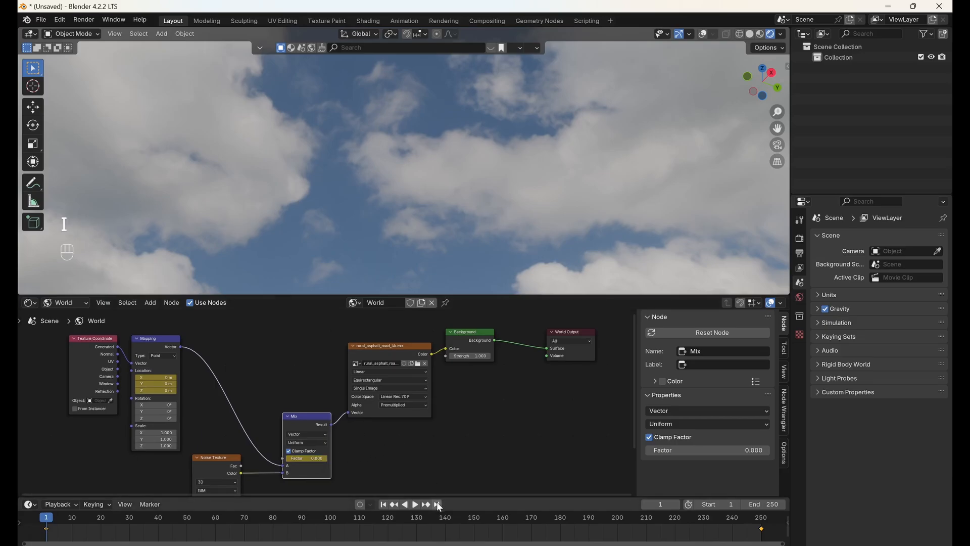
pyautogui.click(439, 504)
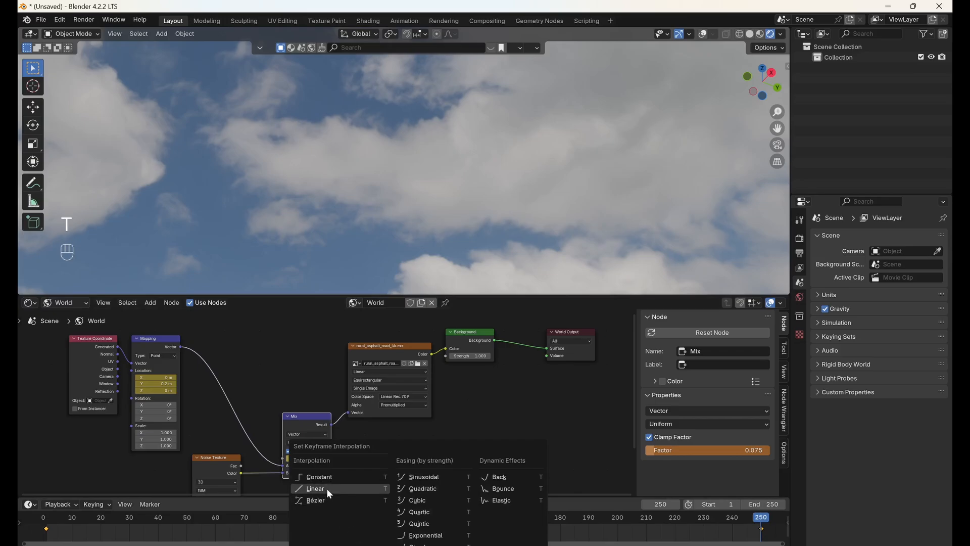
pyautogui.click(314, 488)
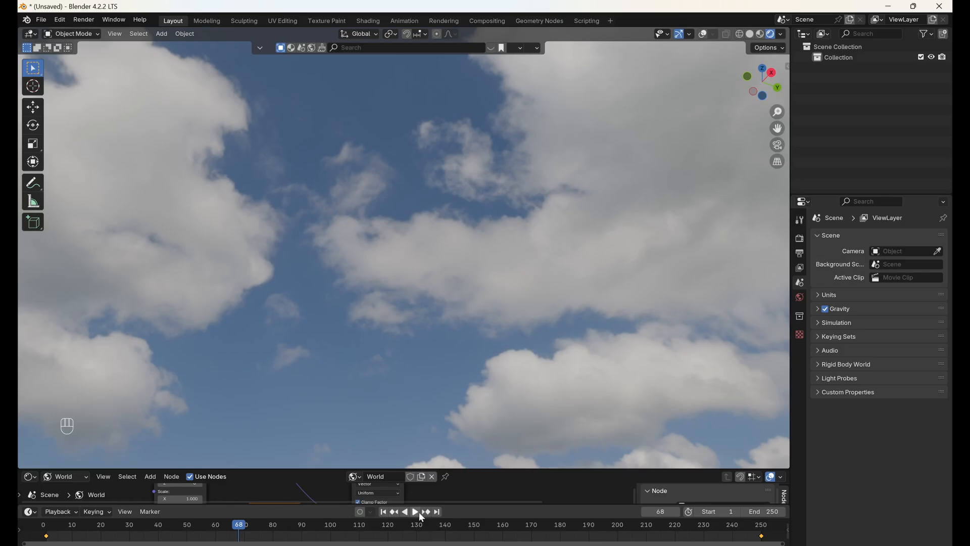
# Toggle timeline playback repeatedly to watch the clouds drift and swirl.
pyautogui.click(414, 511)
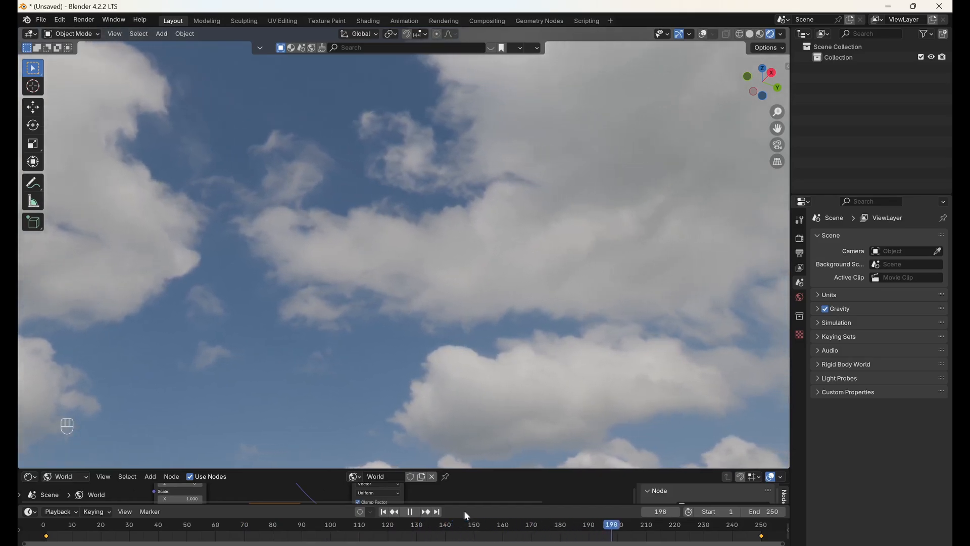
pyautogui.click(410, 511)
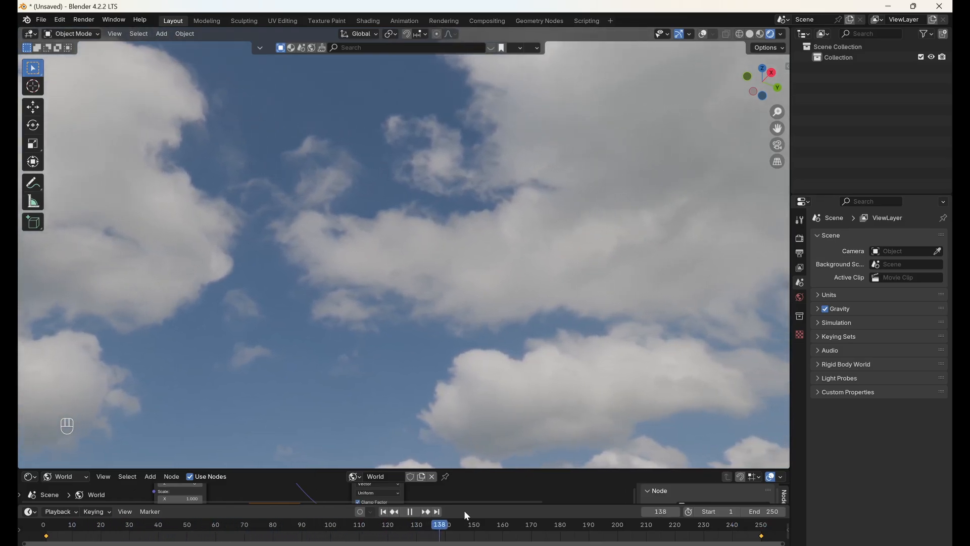
pyautogui.click(410, 511)
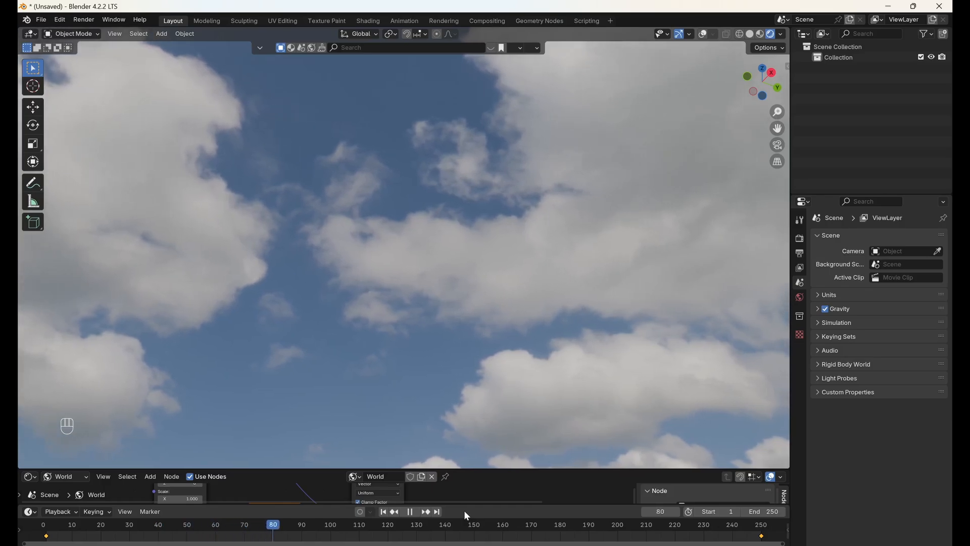
pyautogui.click(410, 511)
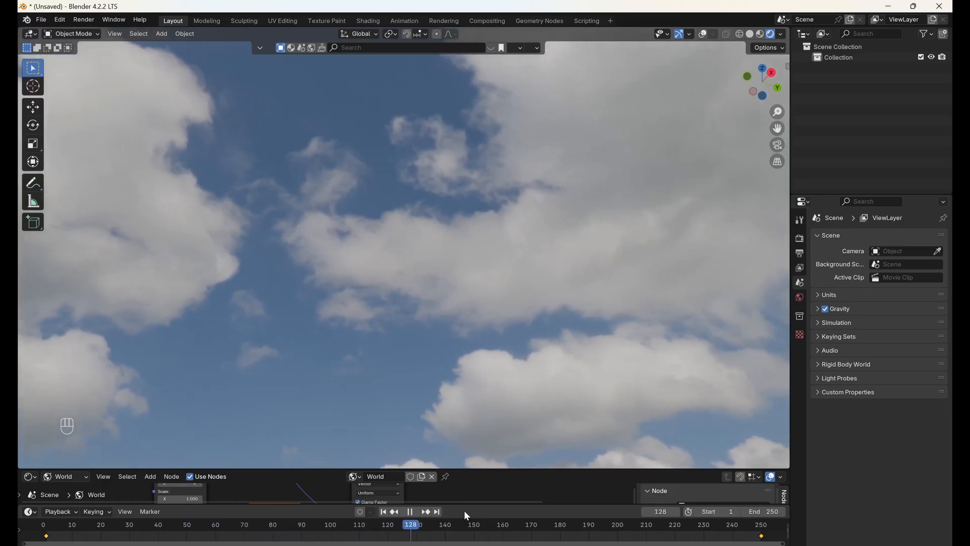